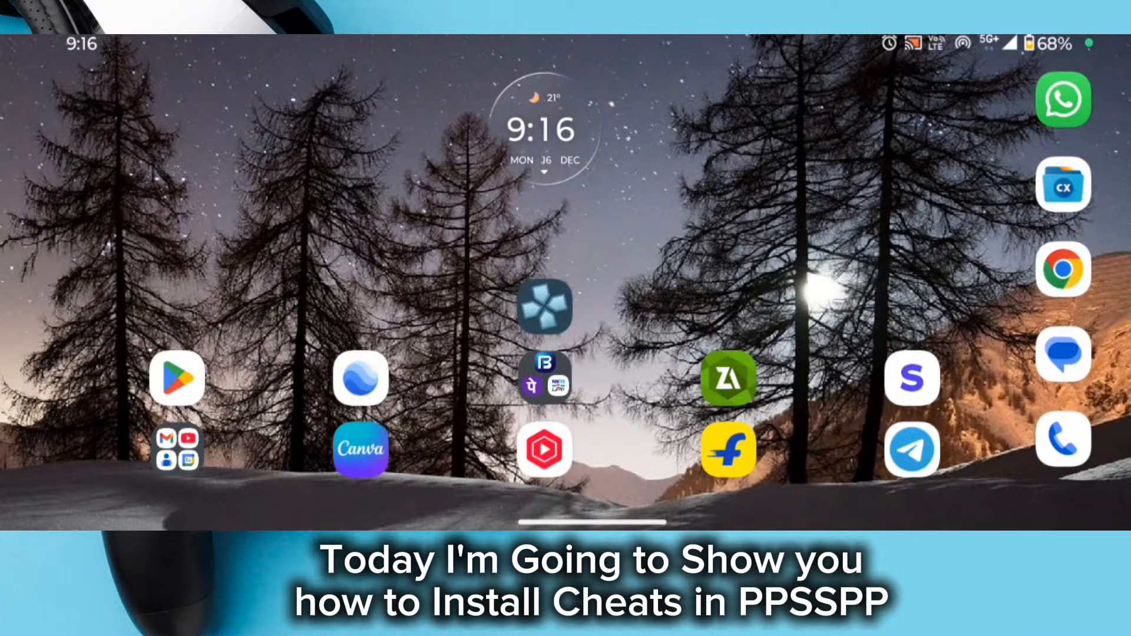
Step: Launch PPSSPP and bring up the System settings scrolled to the Emulation section
left_click(544, 307)
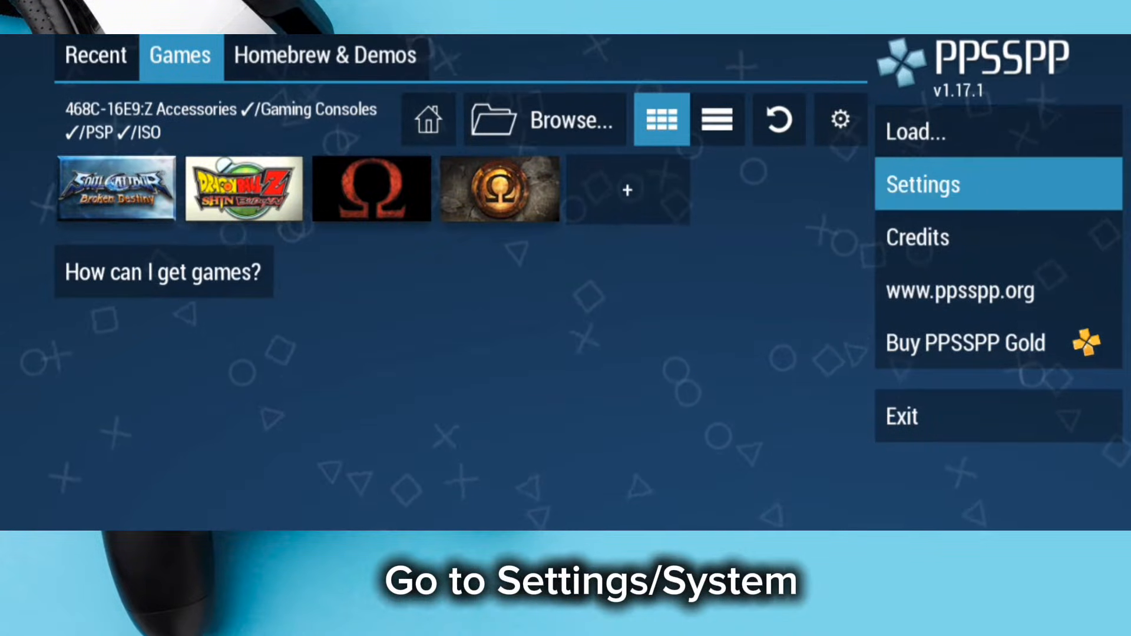
left_click(921, 185)
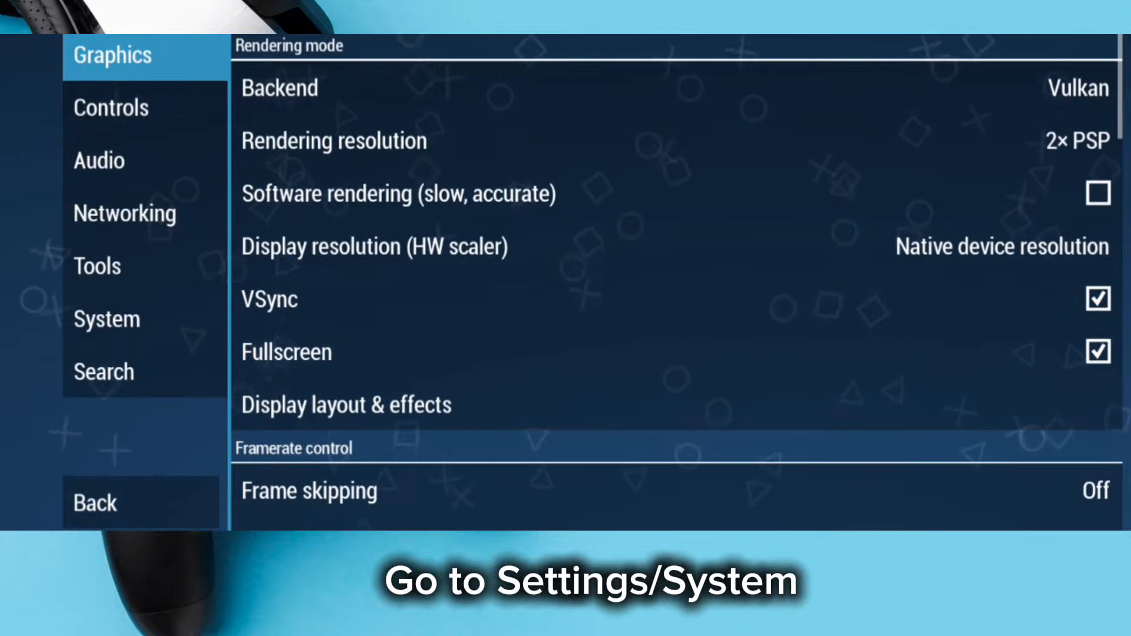
left_click(106, 320)
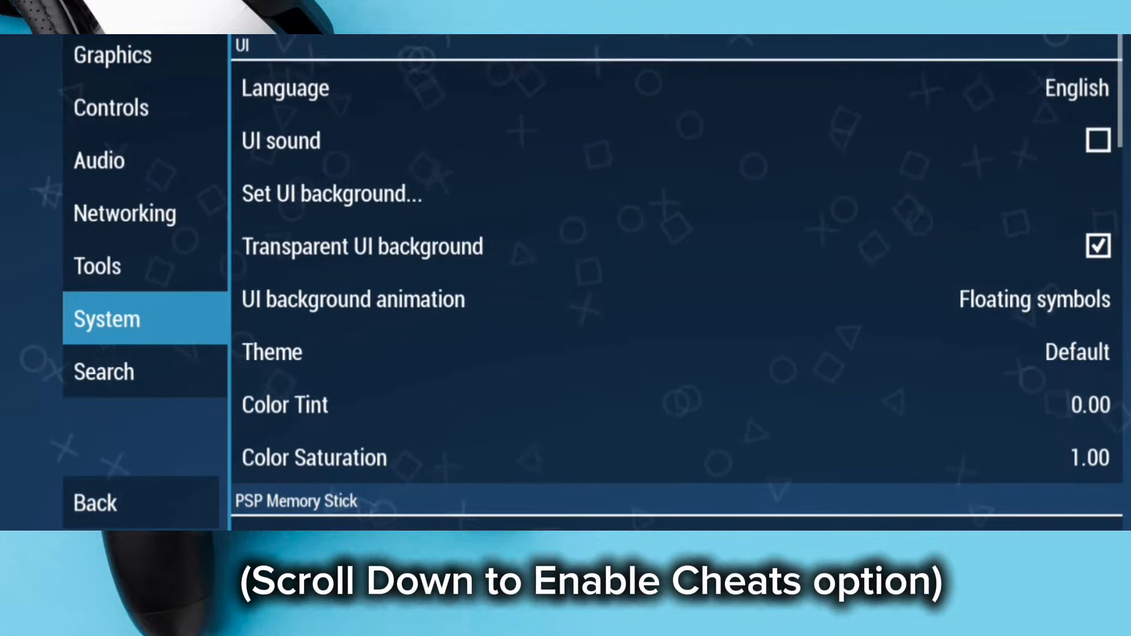
scroll("down", 3)
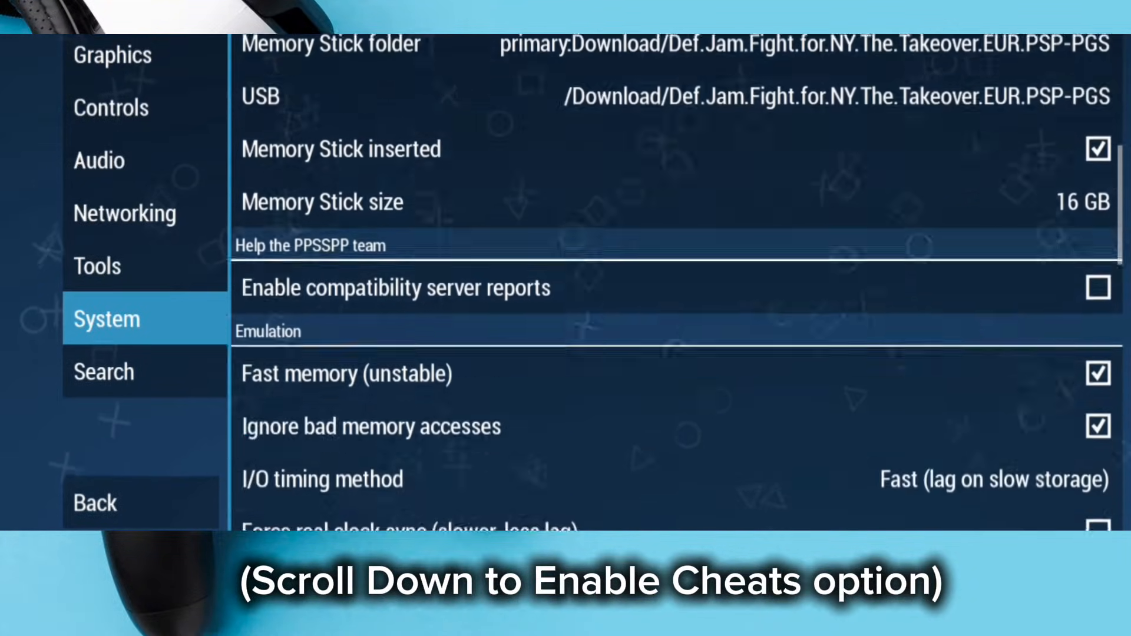
scroll("down", 3)
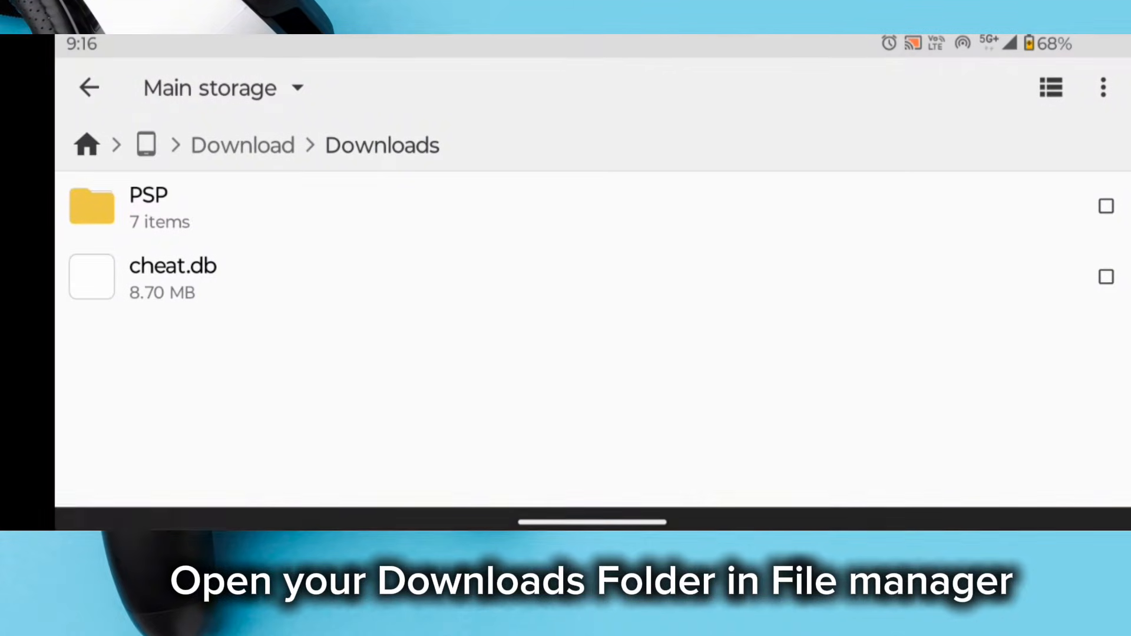
Step: Copy cheat.db from Downloads and paste it into the PSP/Cheats folder
left_click(174, 278)
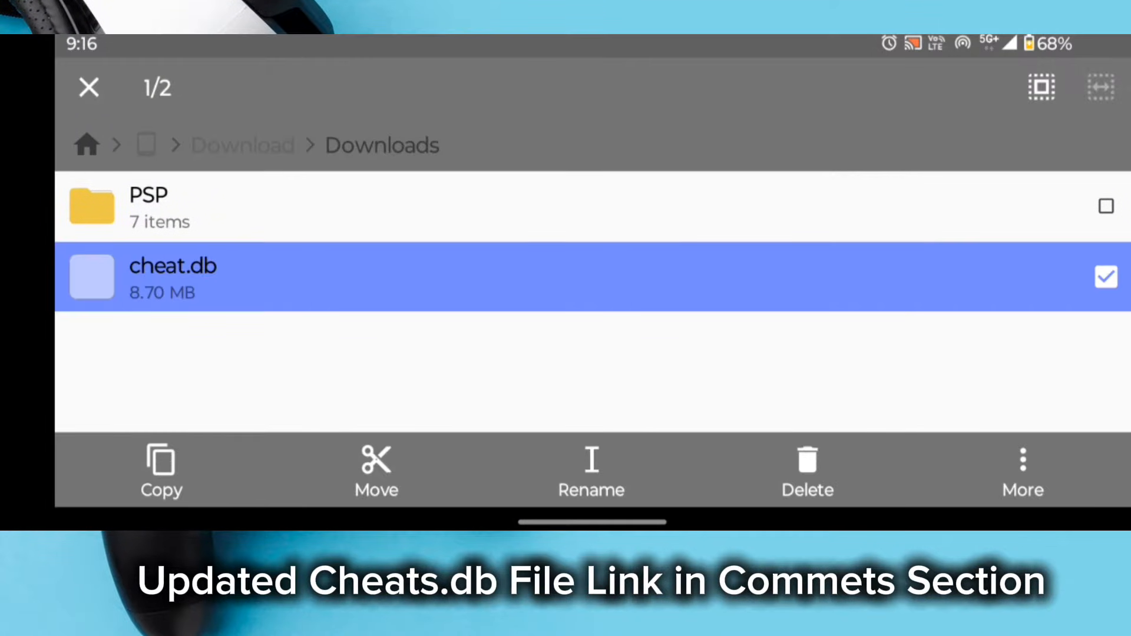
left_click(1107, 276)
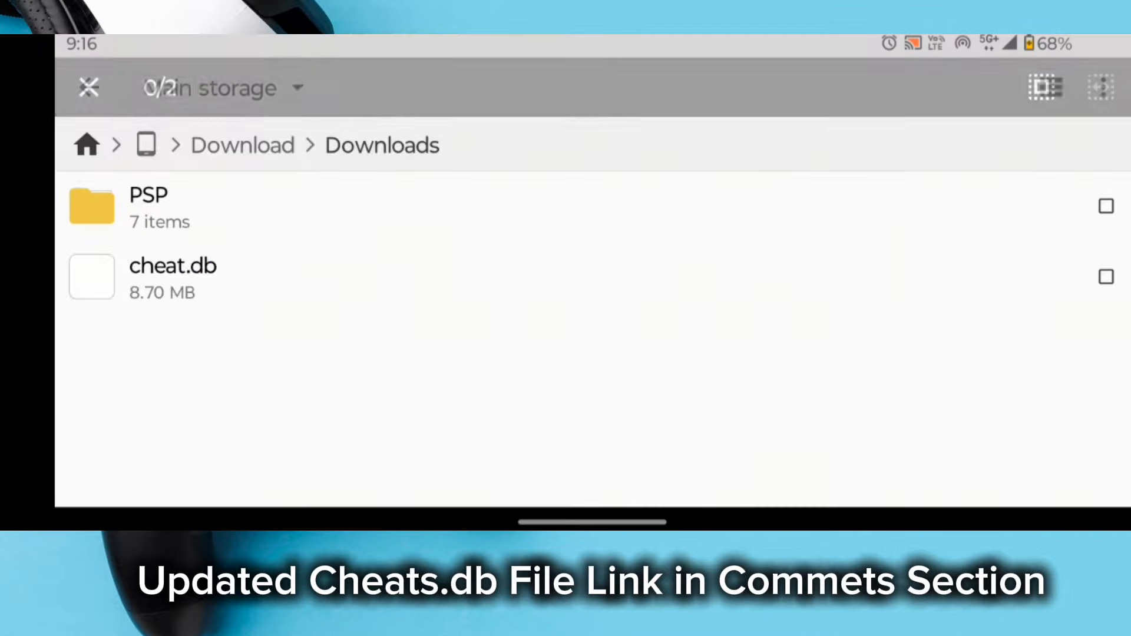
left_click(174, 278)
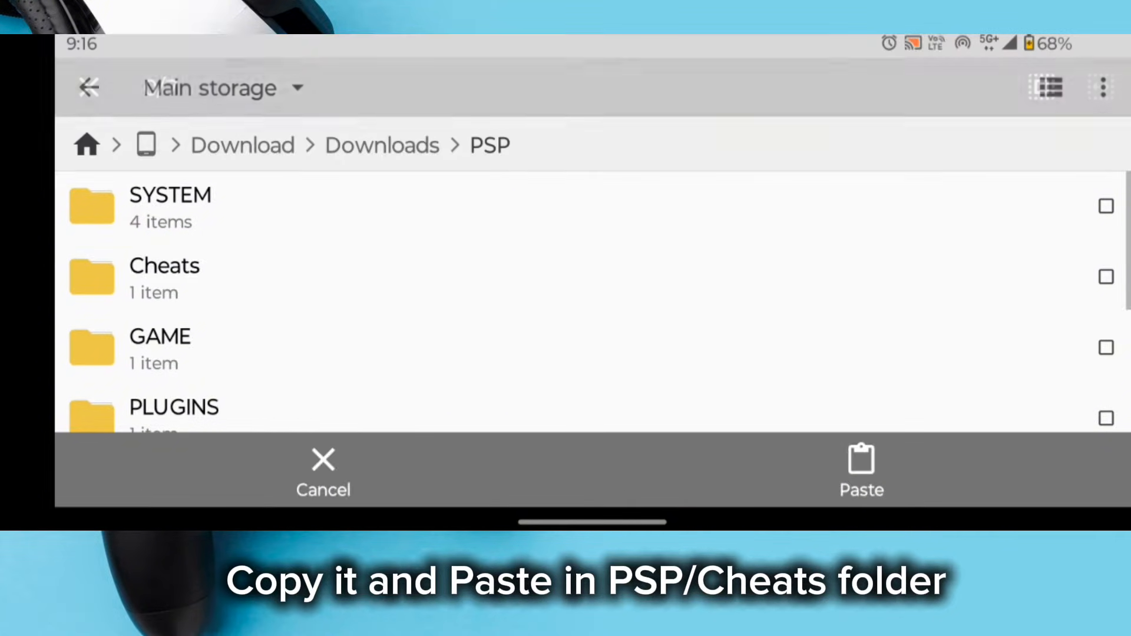
left_click(163, 278)
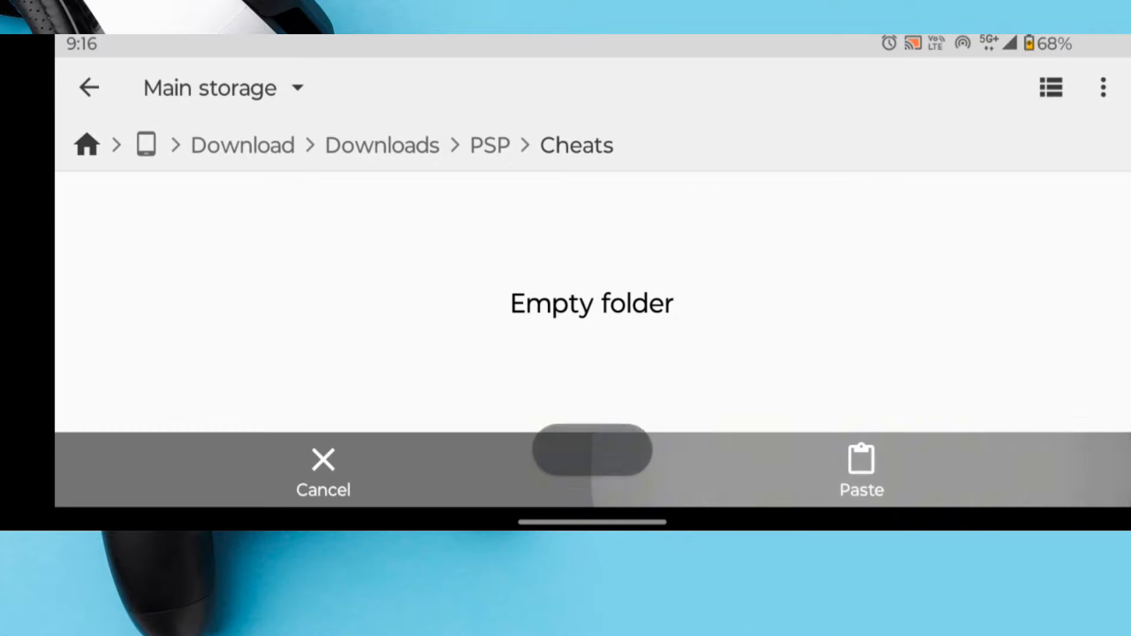
left_click(860, 470)
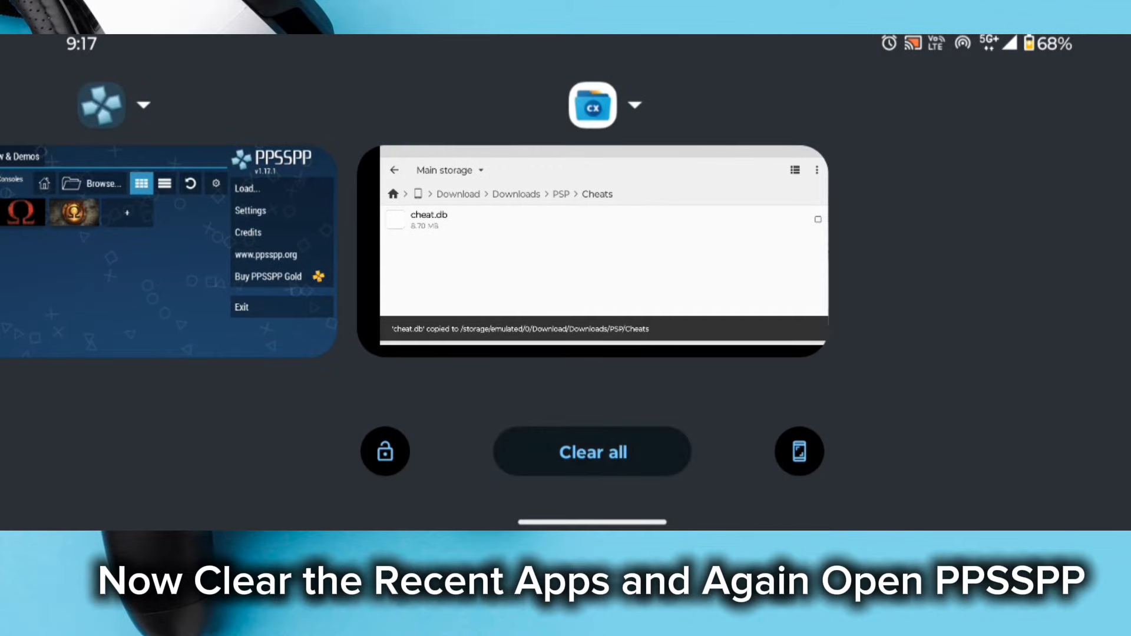
Step: Clear all recent apps and relaunch PPSSPP
left_click(592, 453)
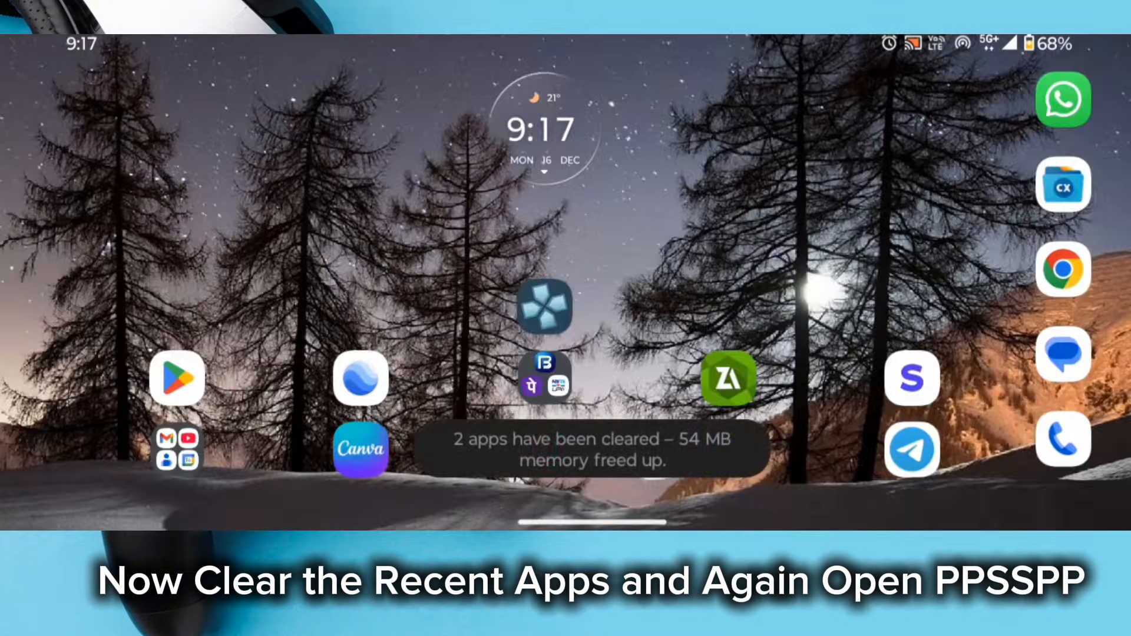
left_click(543, 308)
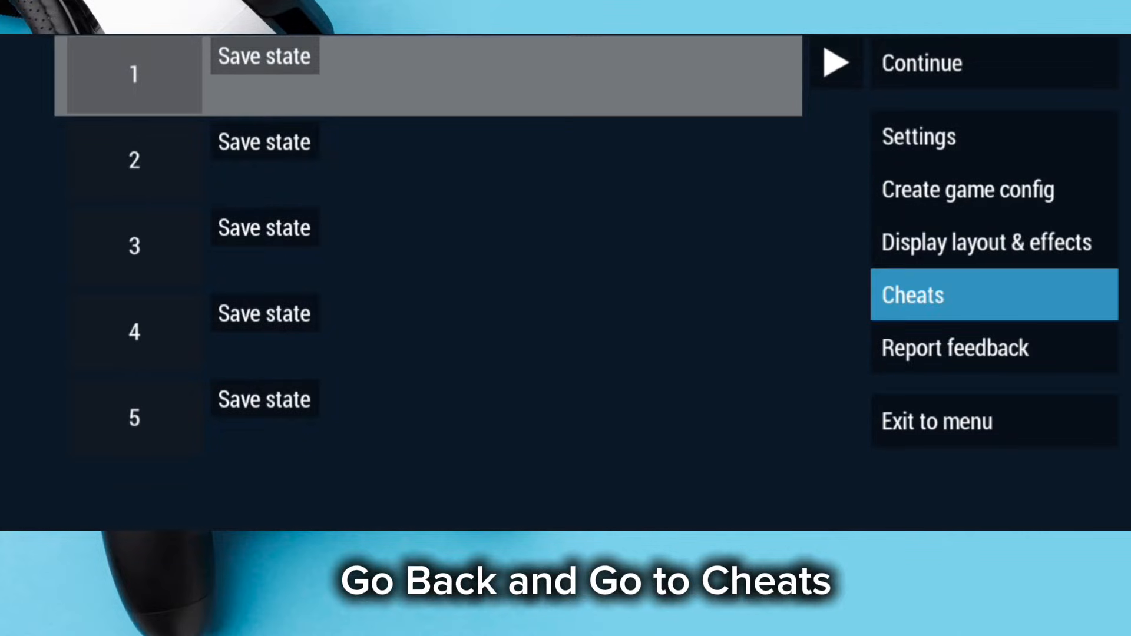
Step: From the game's Cheats screen, browse internal storage to the folder holding cheat.db and import it
left_click(911, 295)
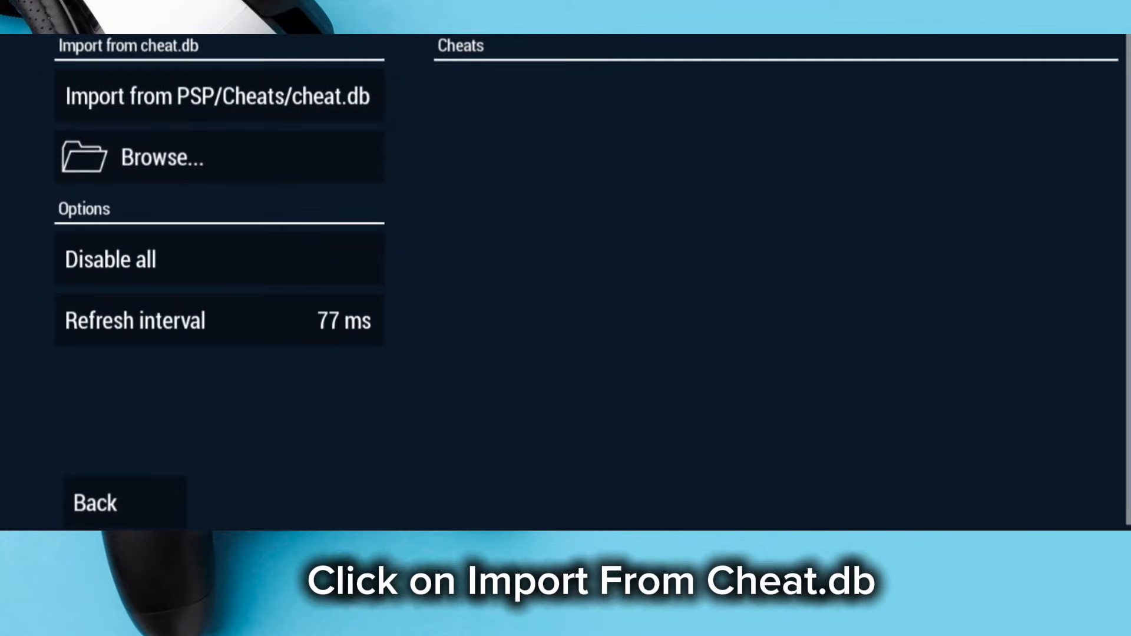
left_click(217, 96)
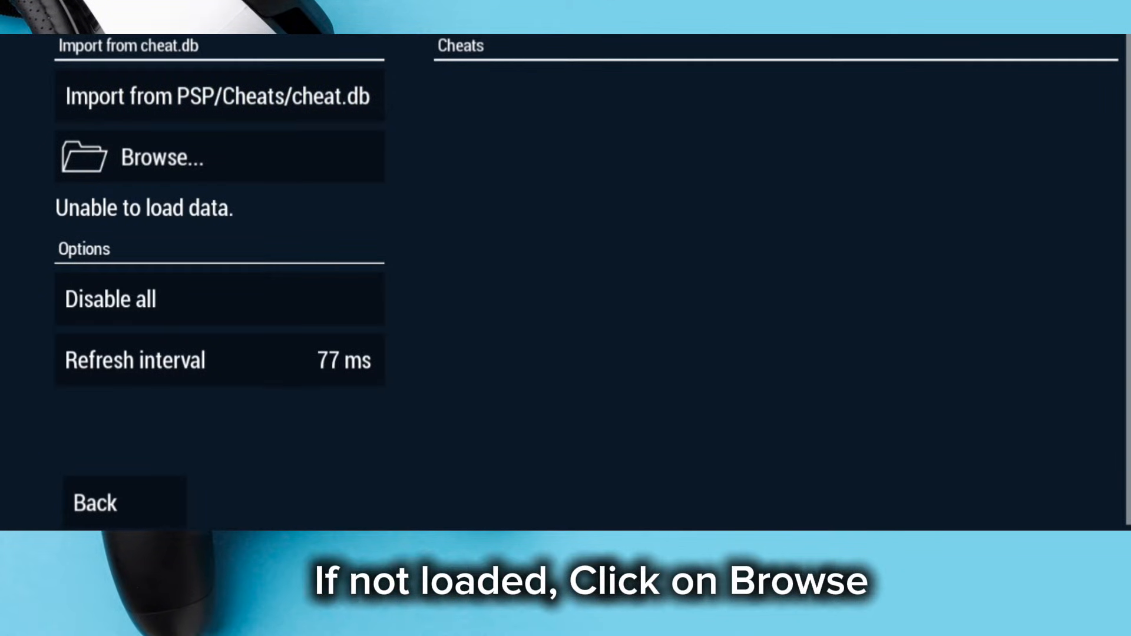
left_click(163, 157)
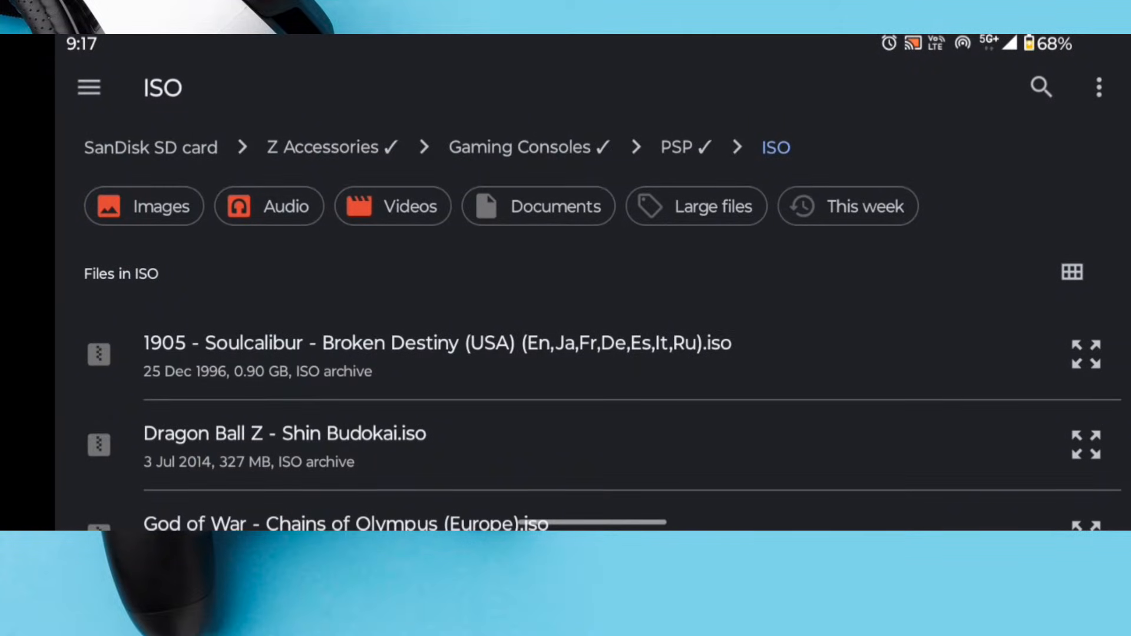
left_click(88, 86)
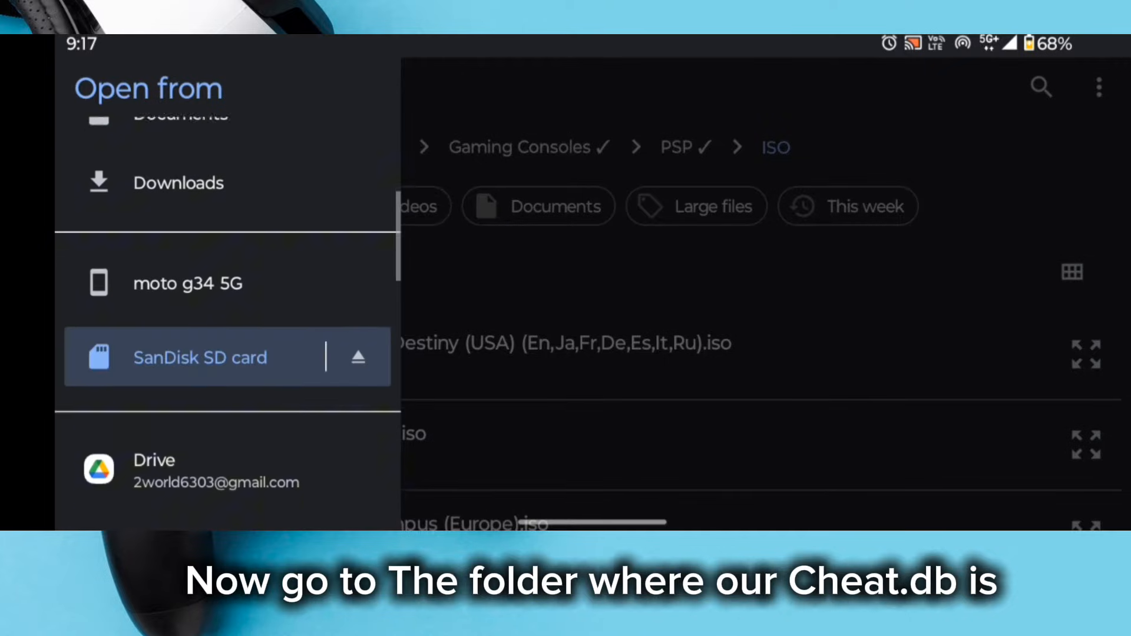
left_click(187, 282)
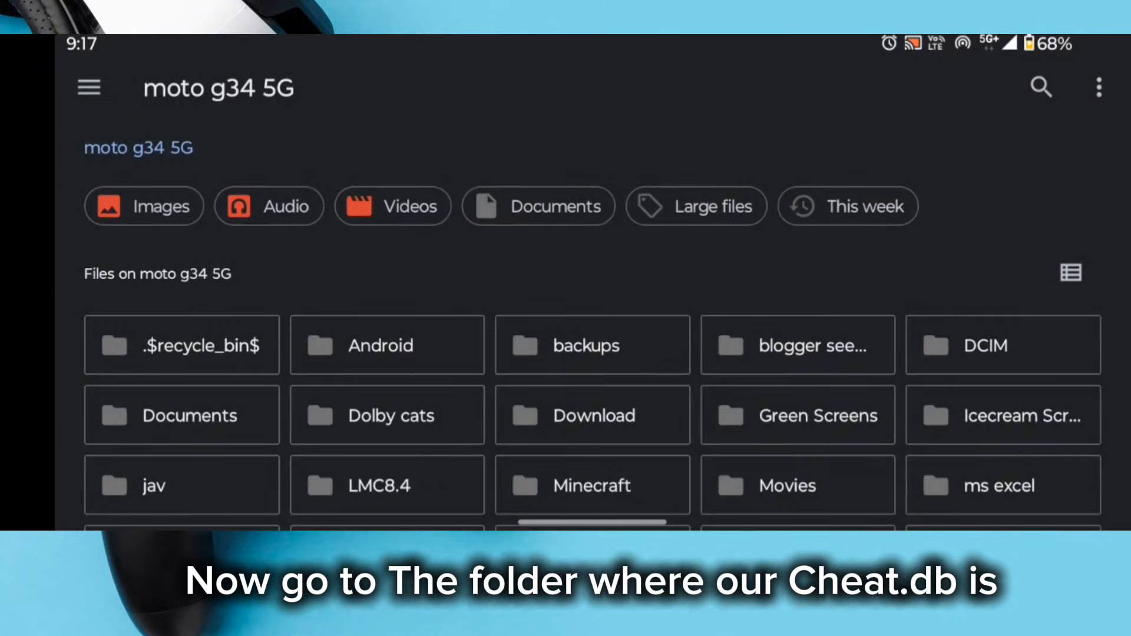
left_click(591, 415)
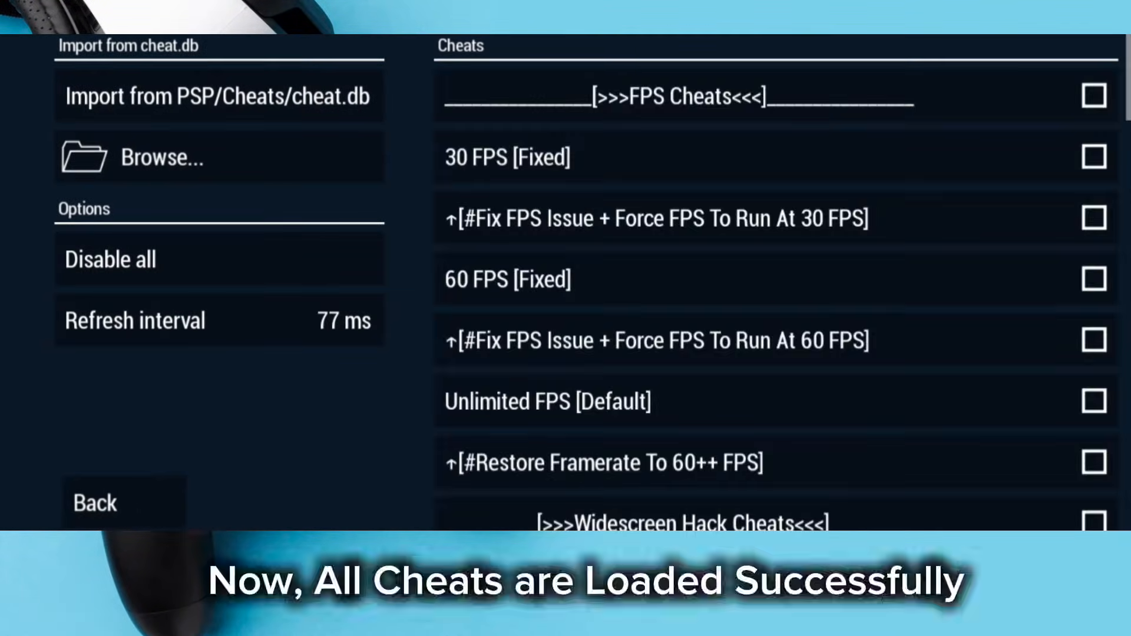
Step: Enable 30 FPS [Fixed] instead of 60 FPS, then 1 Hit Kill and Combo Multiplier [x256] further down
left_click(1094, 263)
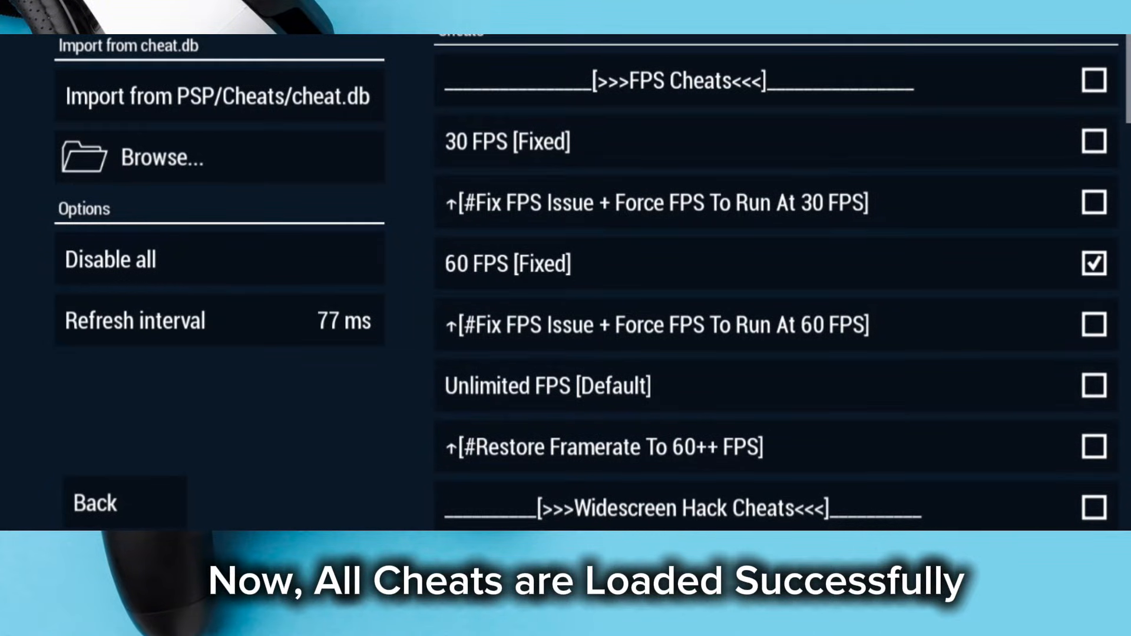
left_click(1094, 142)
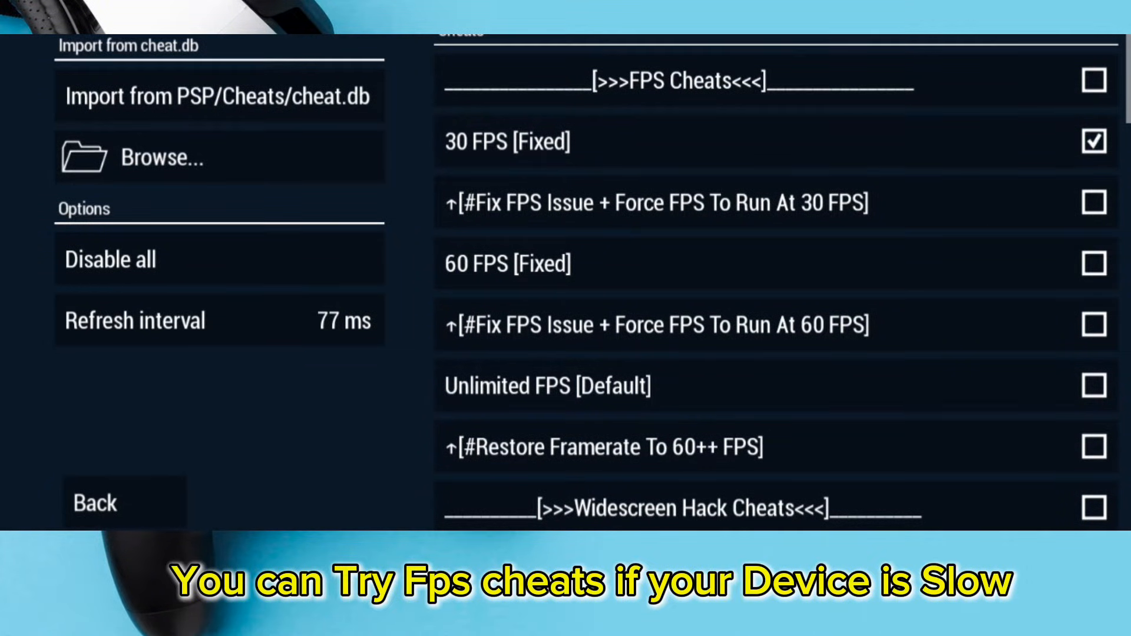
scroll("down", 3)
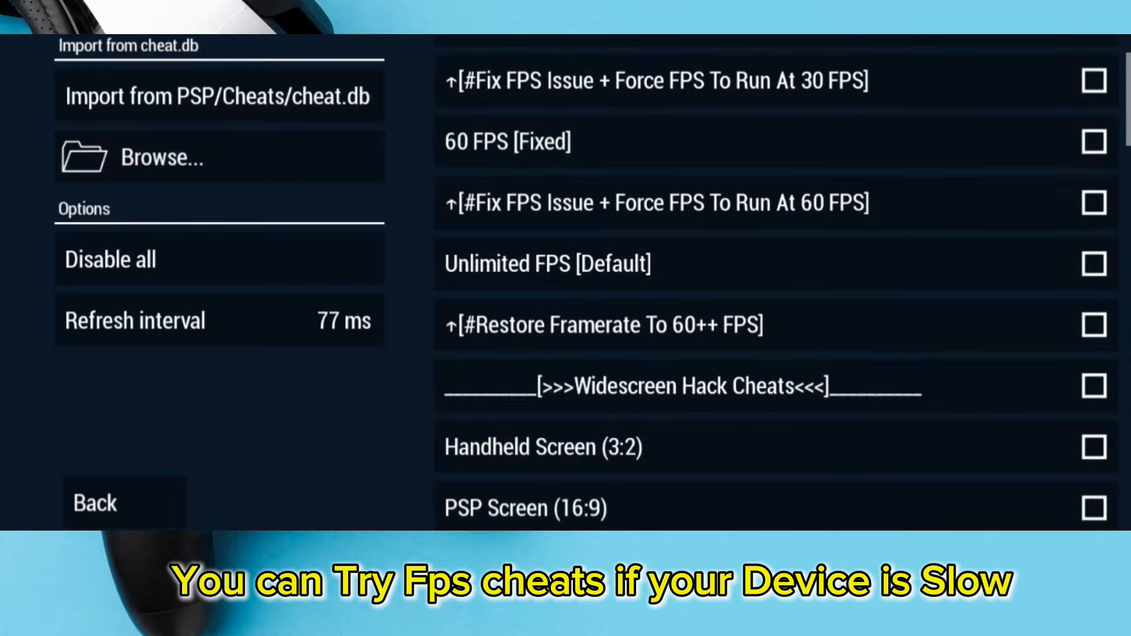
scroll("down", 3)
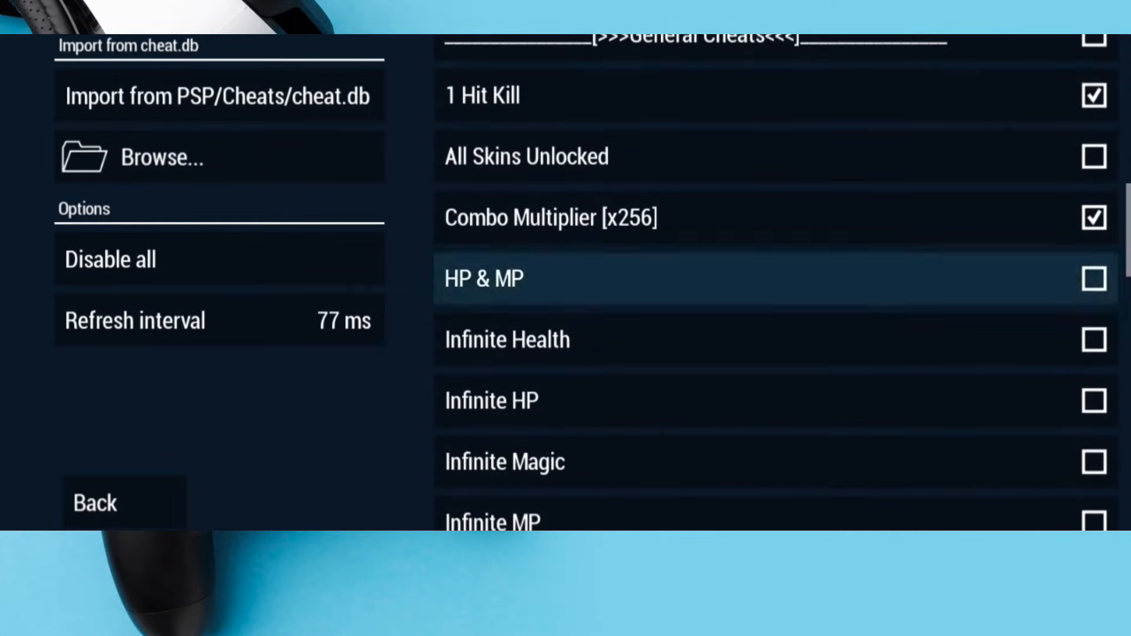
scroll("down", 3)
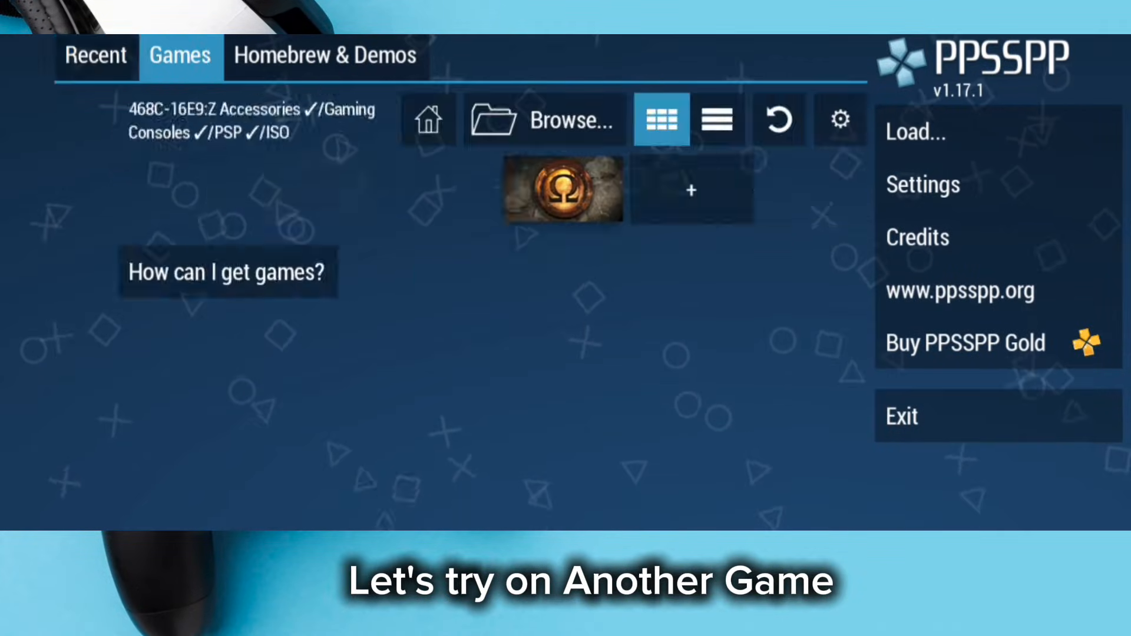
Step: Enable Infinite Health and Quick Orb Gain x64 for the second game and resume playing it
left_click(562, 191)
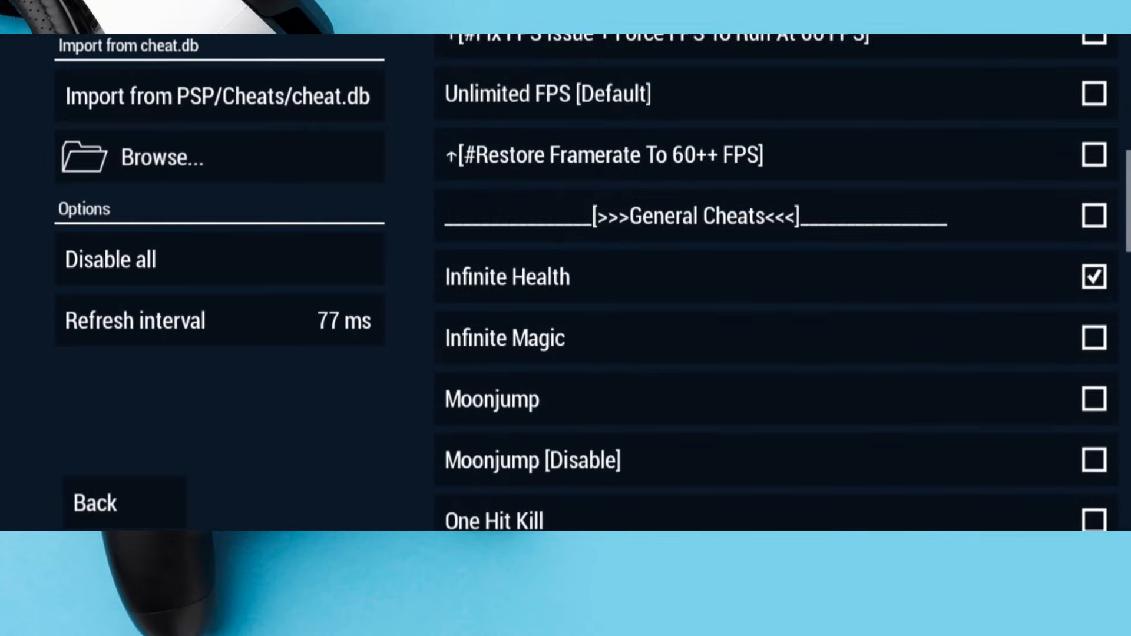
scroll("down", 3)
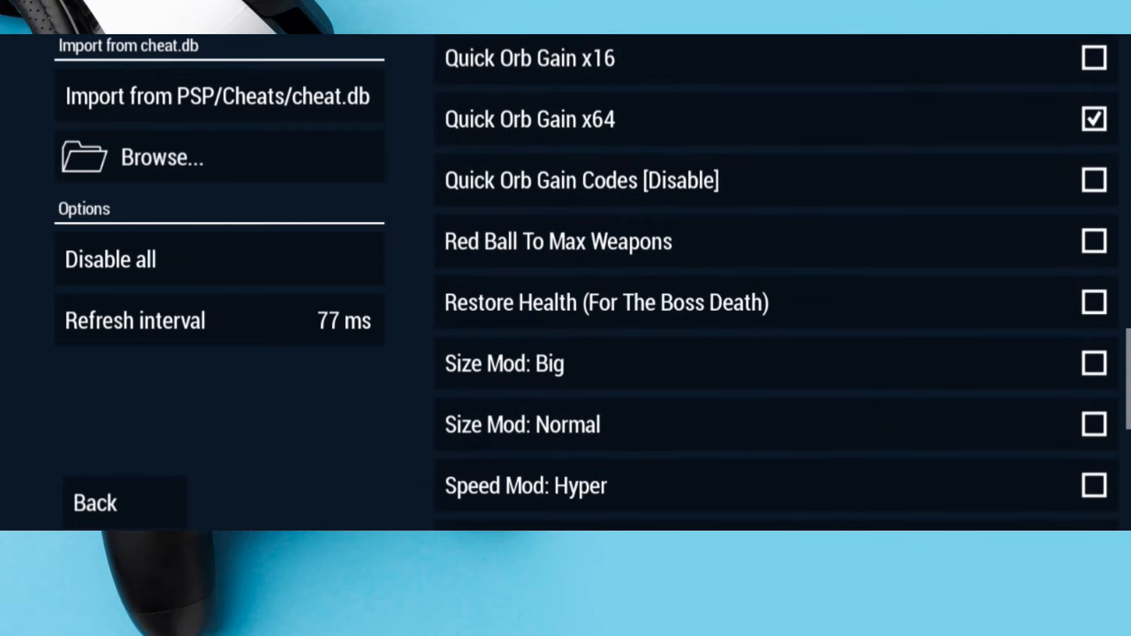
left_click(94, 503)
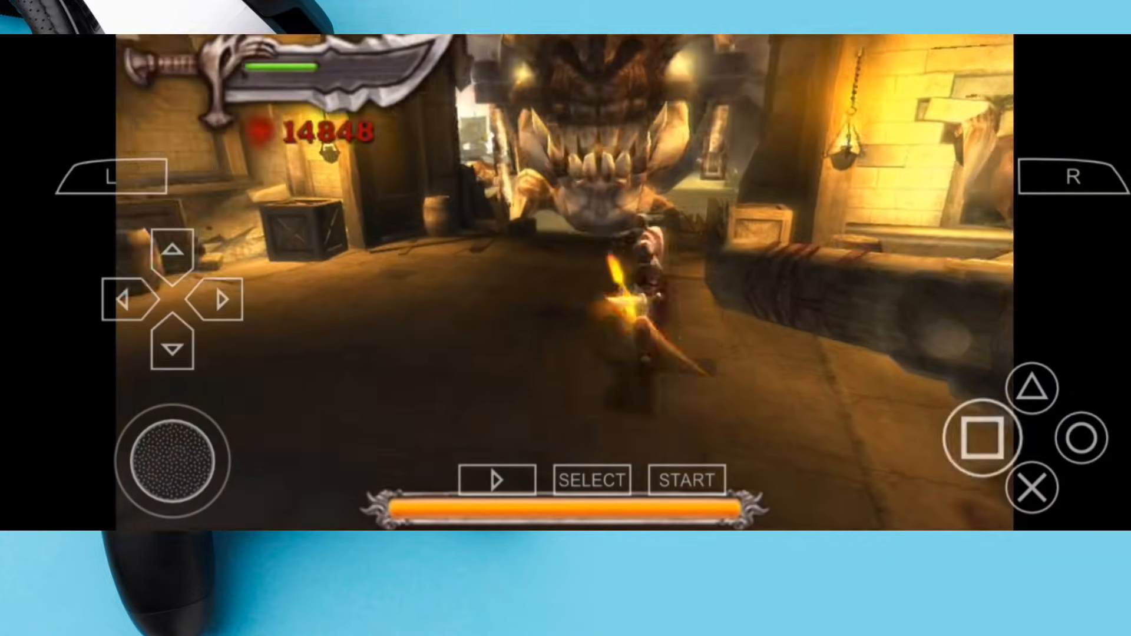
Step: Play with cheats active, then exit to the Recent games list
left_click(984, 438)
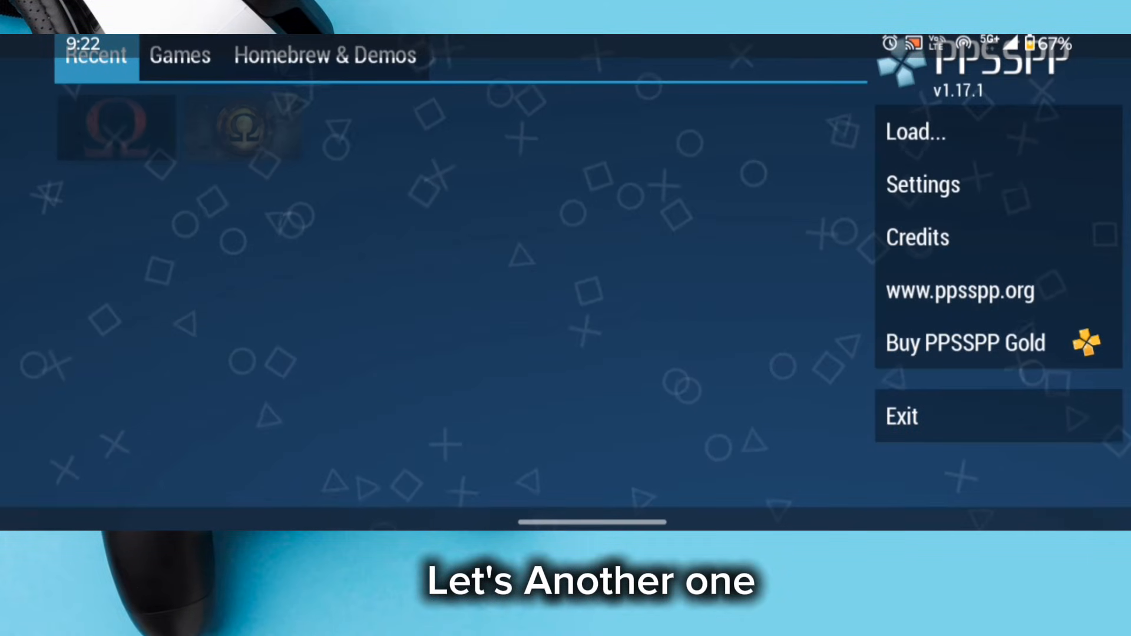
Step: Launch the Dragon Ball Z game showing 999999999 money, accept the unsaved-data warning and choose Arcade mode
left_click(115, 126)
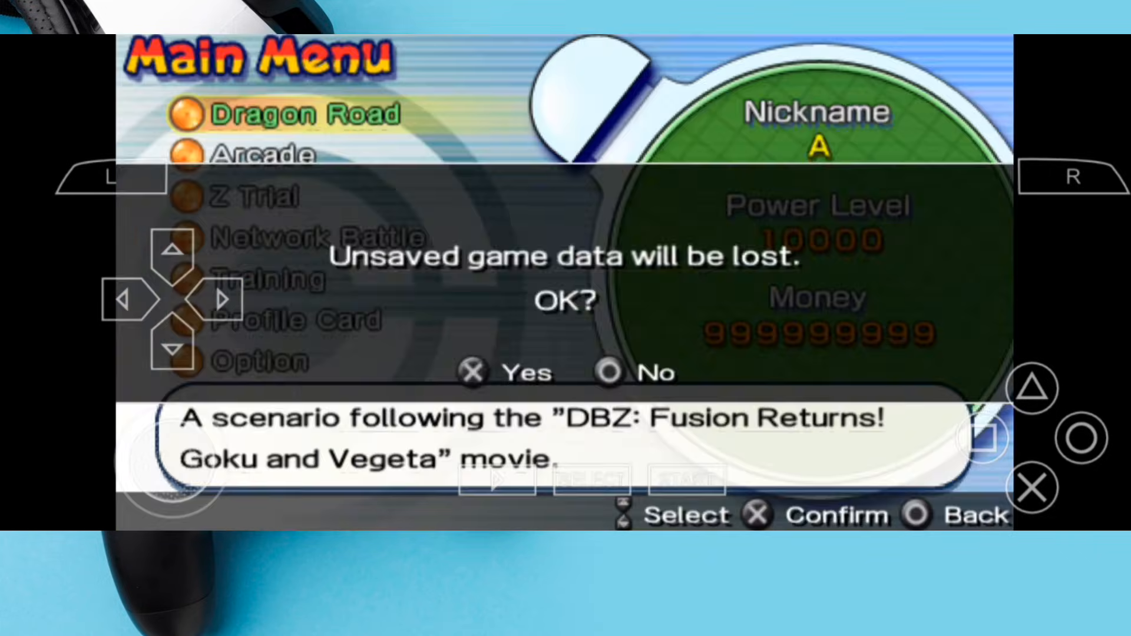
left_click(474, 372)
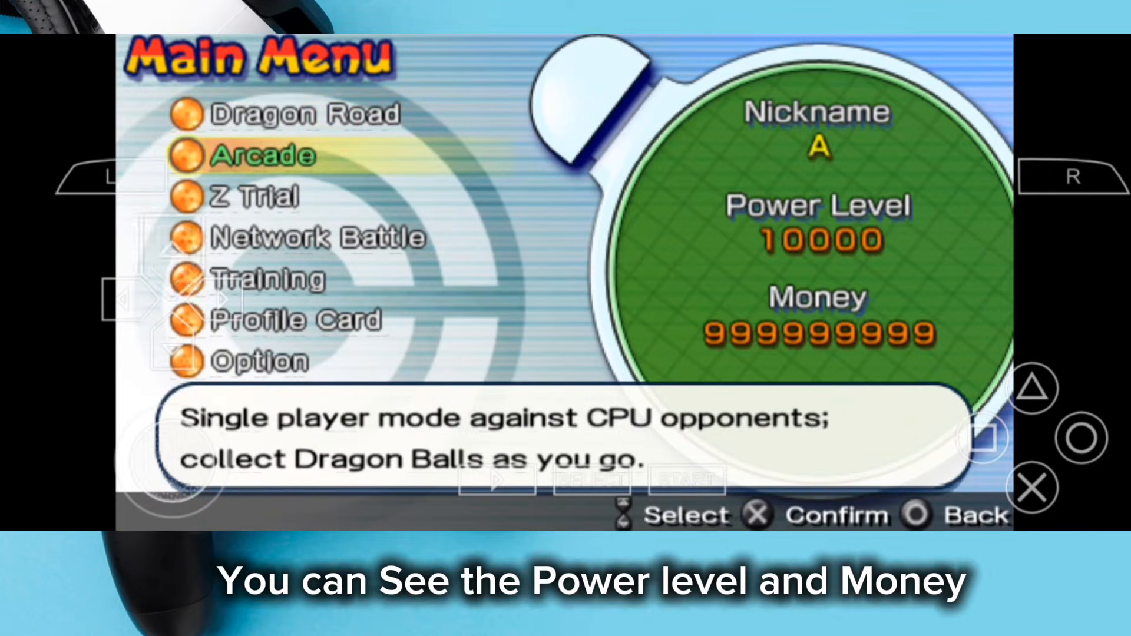
key("up")
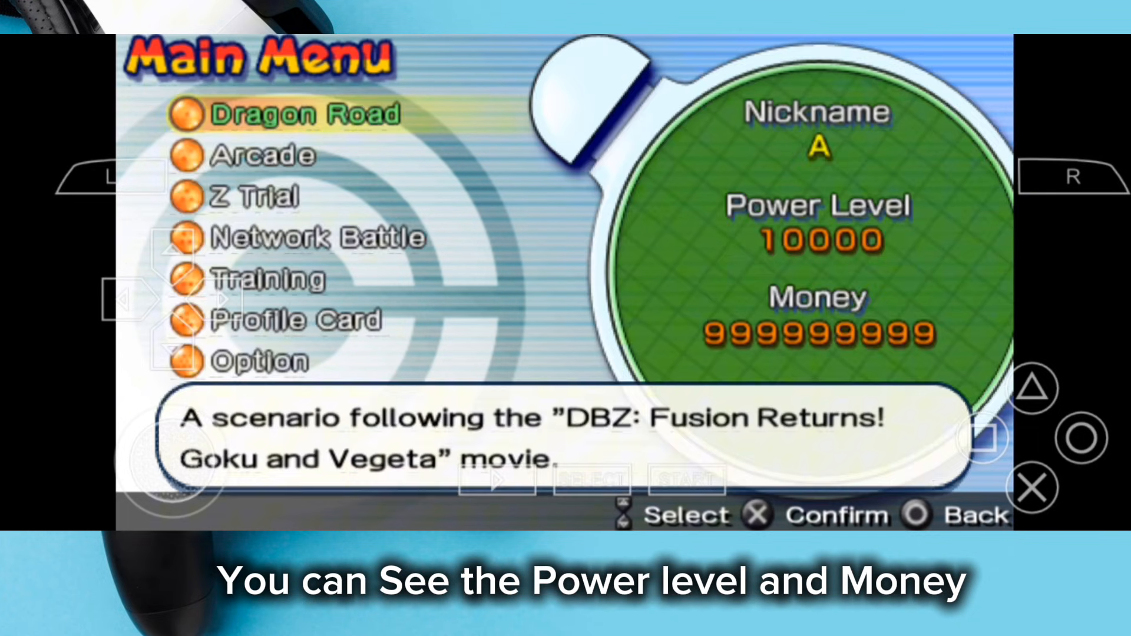
left_click(265, 156)
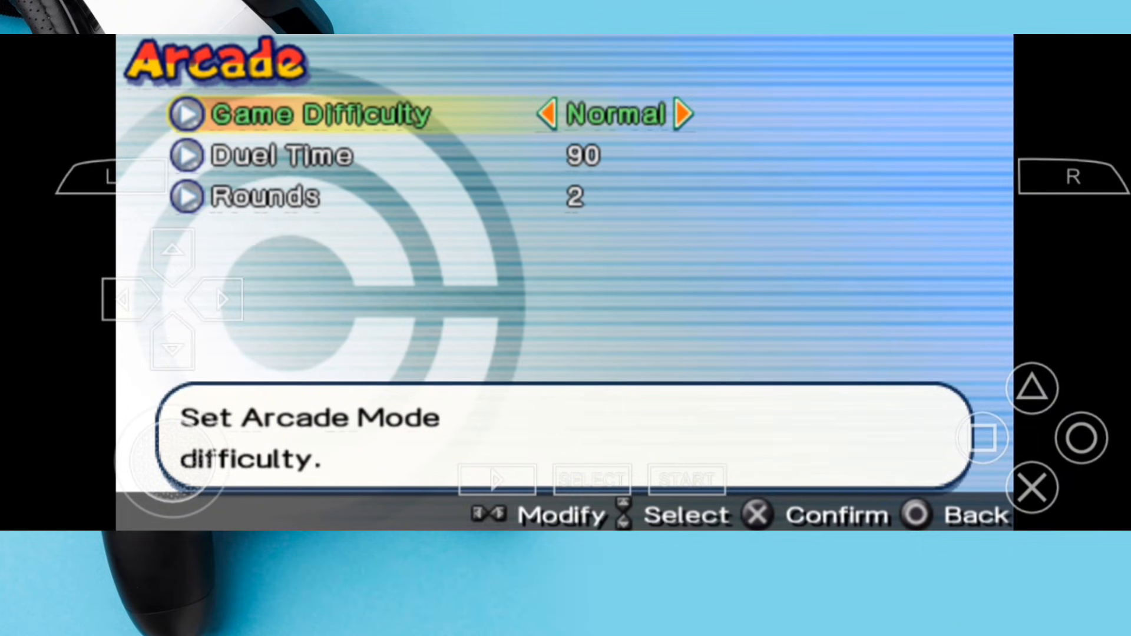
Step: Start the Arcade match and attack Teen Gohan as Goku
left_click(1033, 487)
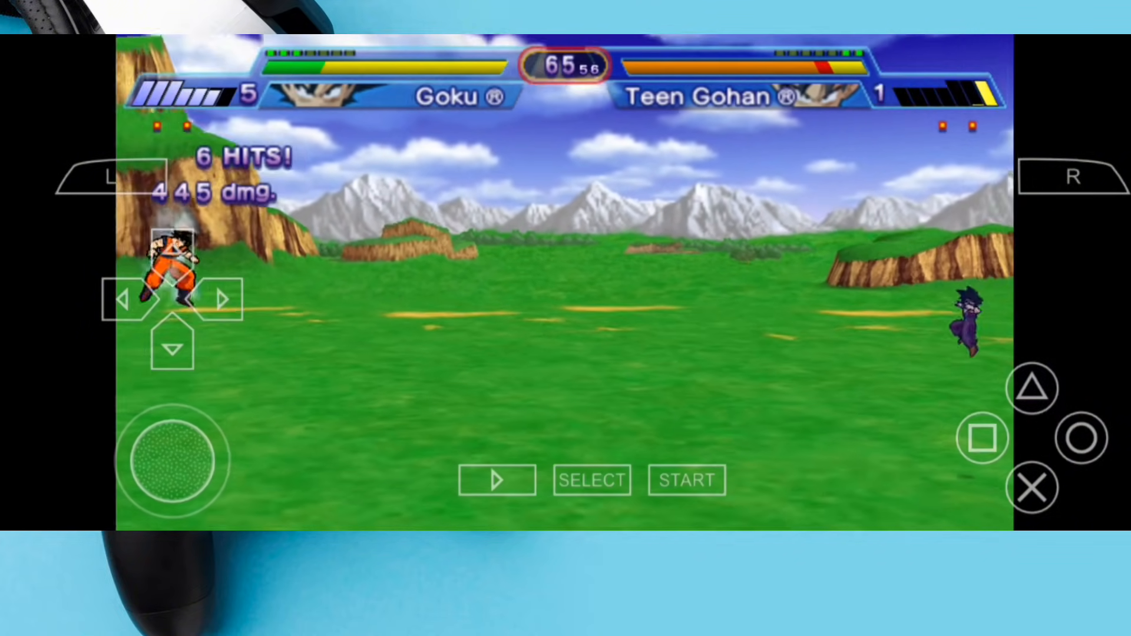
left_click(1081, 439)
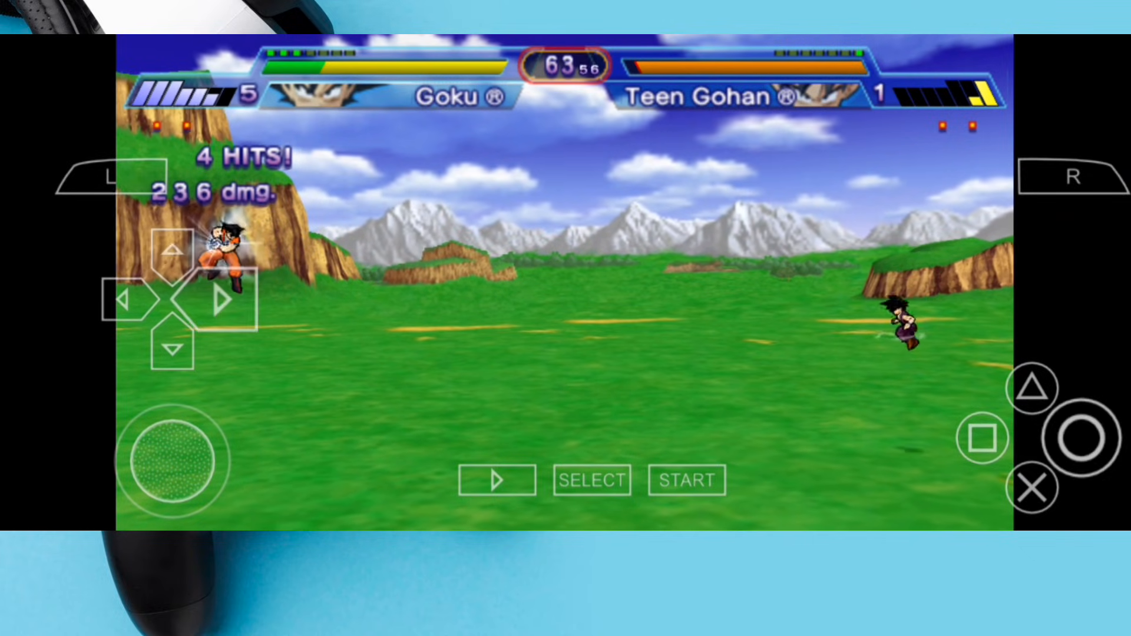